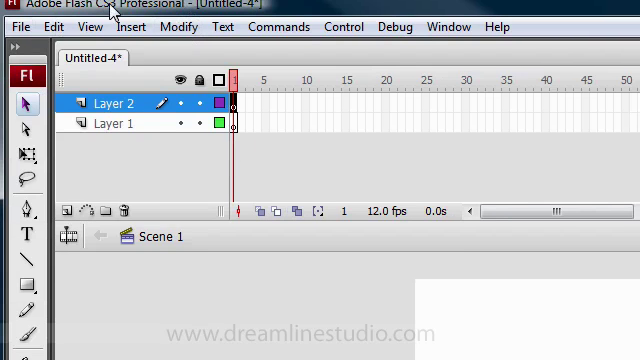
Create a new Flash File (ActionScript 2.0) document.
left_click(20, 27)
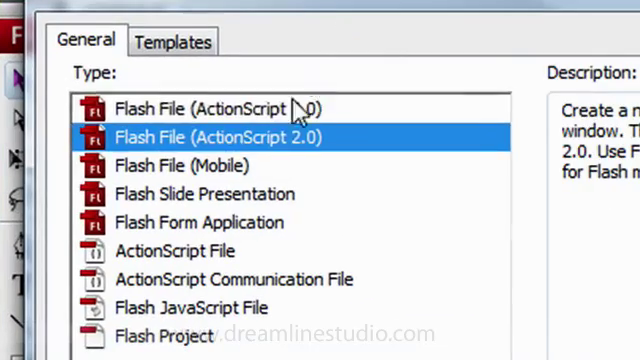
left_click(216, 109)
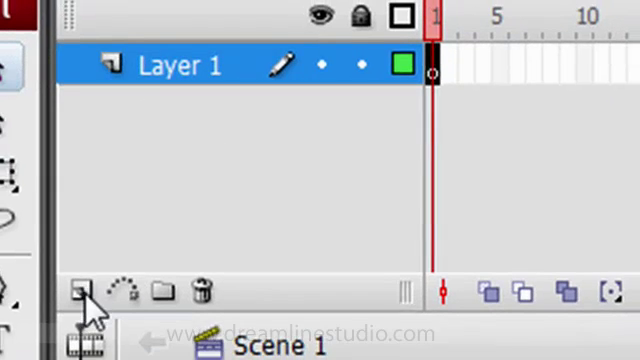
mouse_move(88, 287)
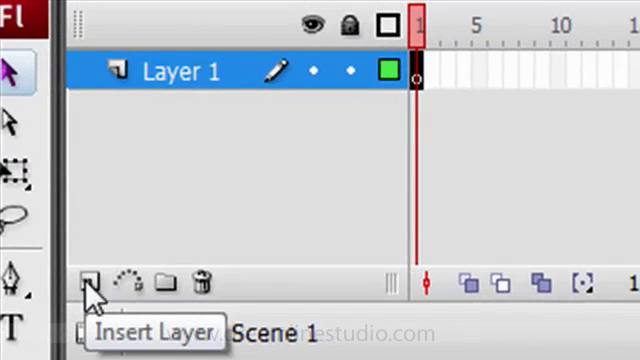
Insert Layer 2 above Layer 1, then reselect Layer 1.
left_click(92, 283)
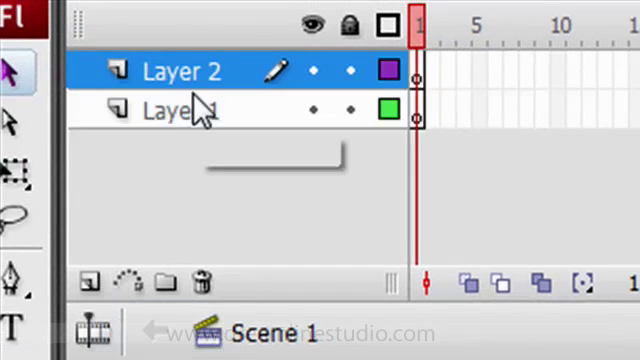
mouse_move(180, 110)
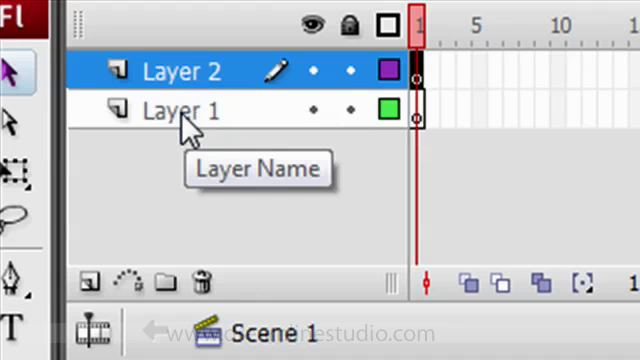
left_click(180, 110)
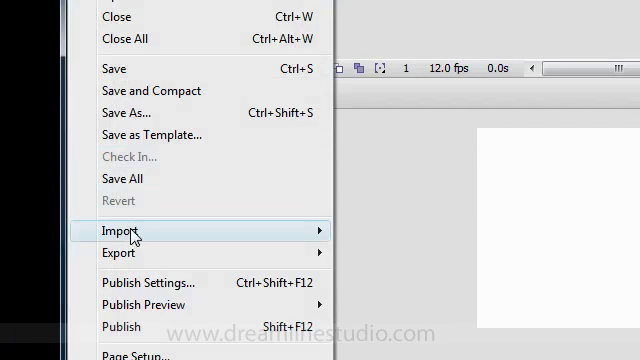
Import the Apple logo onto Layer 1, then switch to Layer 2 for the Windows logo.
left_click(108, 231)
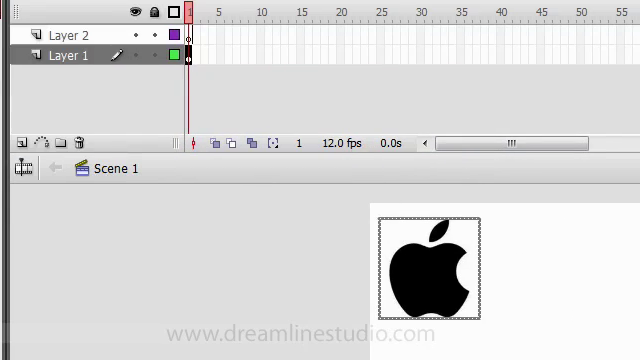
left_click(66, 35)
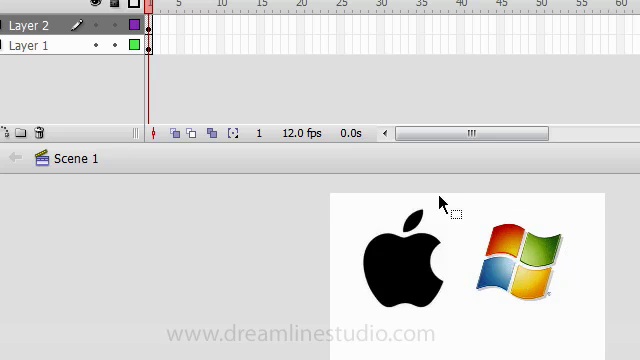
Insert frames up to frame 50 on both the Apple and Windows logo layers.
left_click(405, 260)
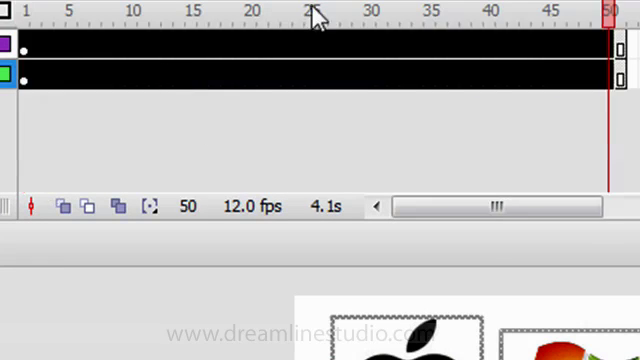
left_click(189, 20)
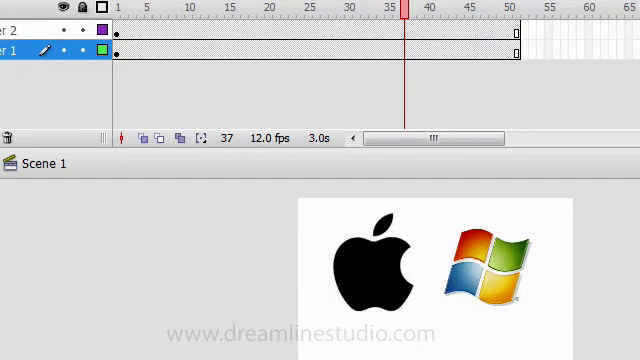
left_click(383, 250)
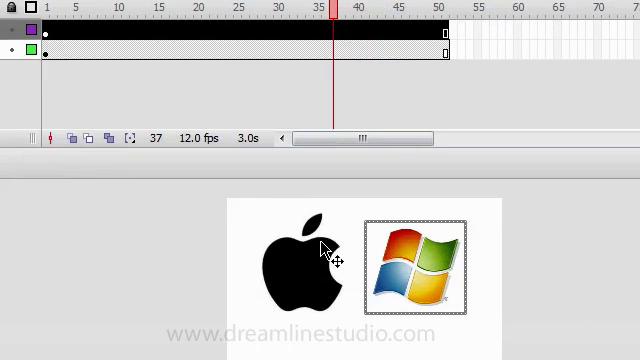
Convert both the Apple logo and the Windows logo into Graphic symbols.
left_click(300, 265)
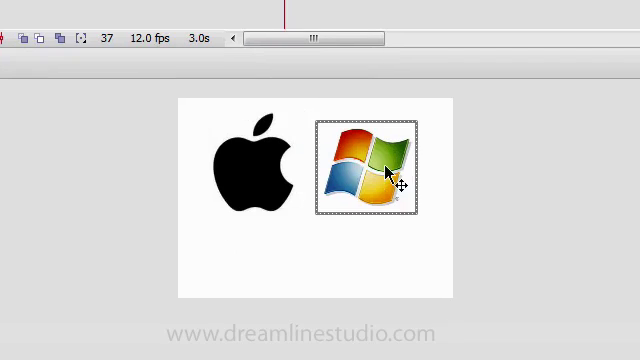
left_click(250, 165)
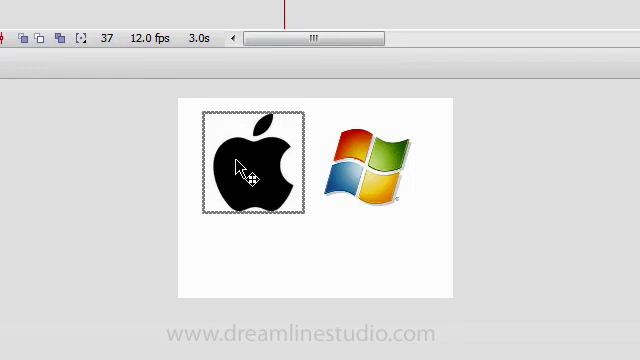
left_click(368, 155)
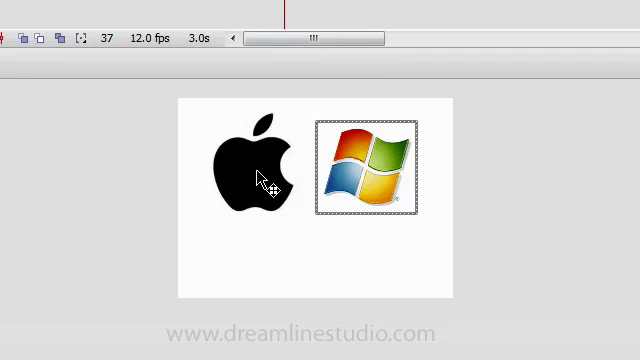
left_click(258, 175)
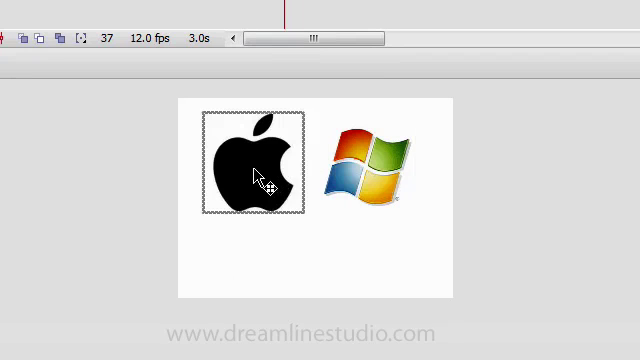
right_click(262, 175)
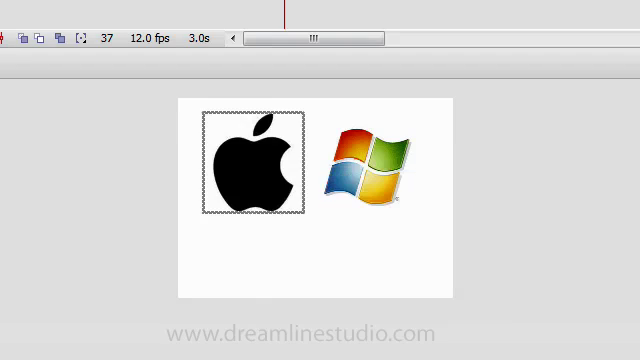
right_click(255, 165)
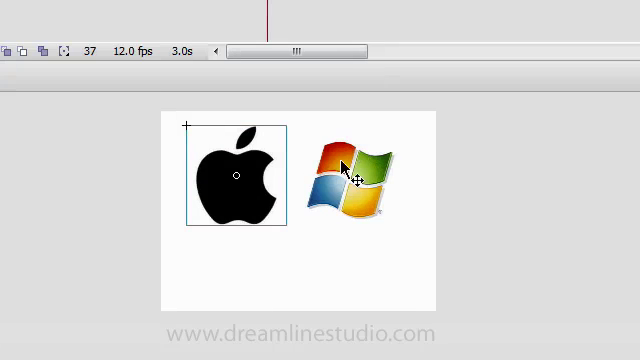
right_click(348, 175)
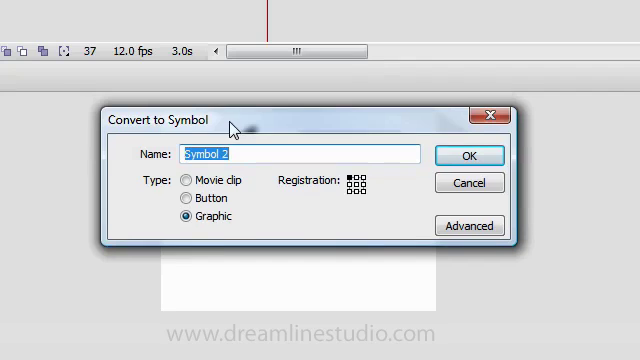
left_click(469, 155)
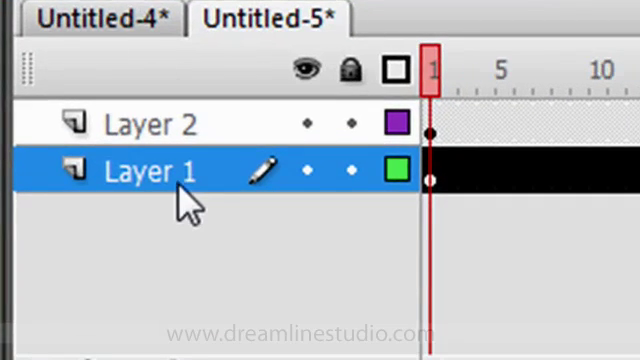
Rename Layer 1 to 'apple' and Layer 2 to 'microsoft'.
type("appl")
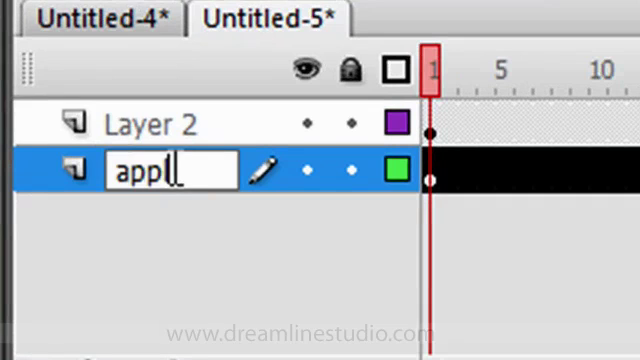
left_click(150, 124)
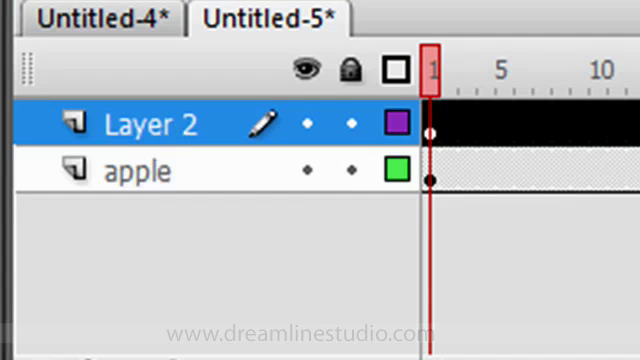
double_click(150, 124)
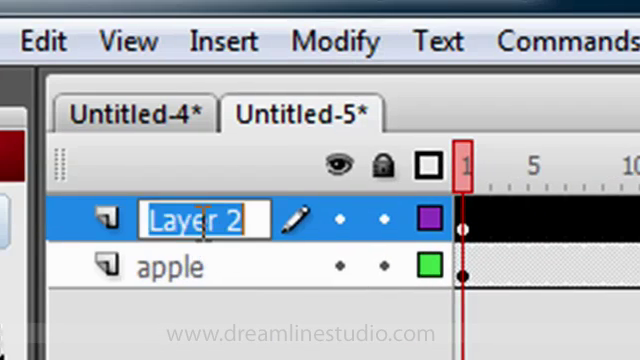
type("win")
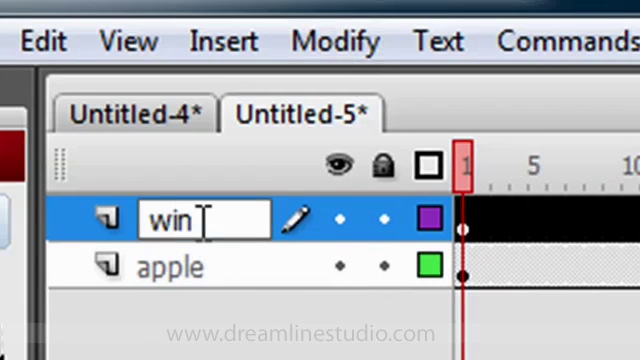
type("micro")
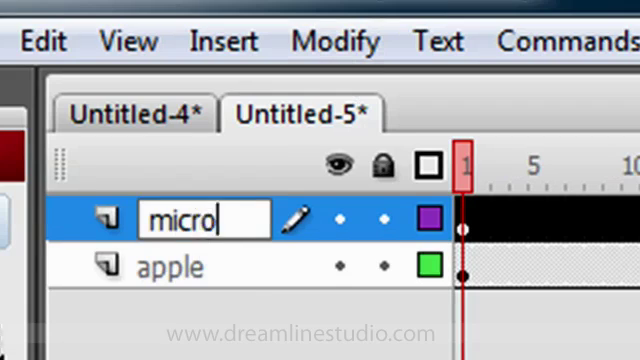
type("soft")
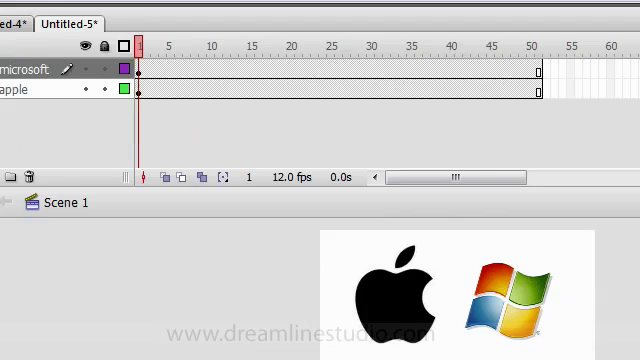
Add a motion tween to the apple layer and set its Color effect to Alpha.
left_click(30, 105)
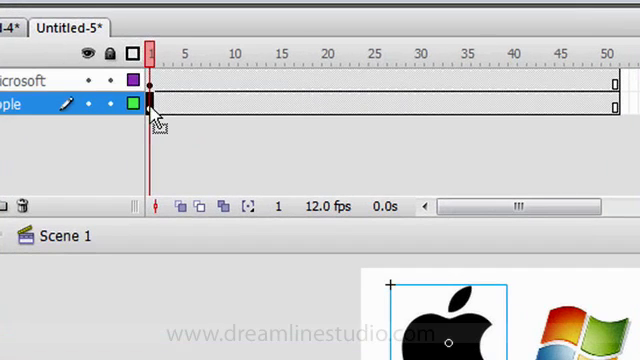
right_click(146, 103)
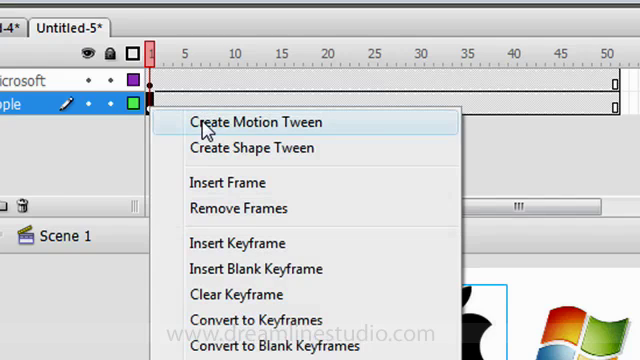
left_click(251, 122)
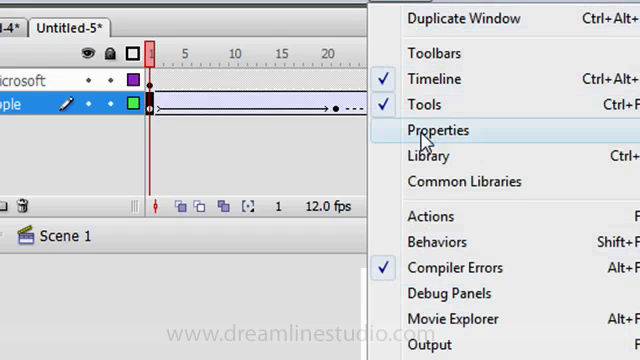
mouse_move(424, 138)
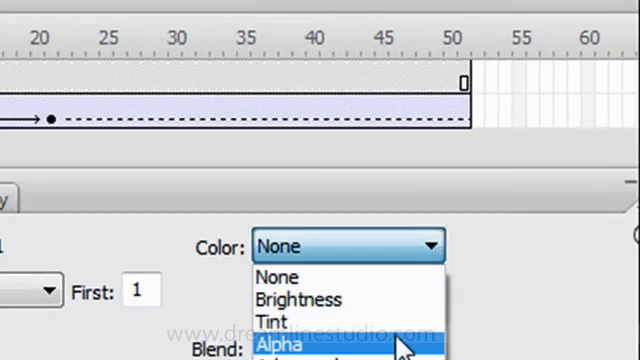
left_click(278, 336)
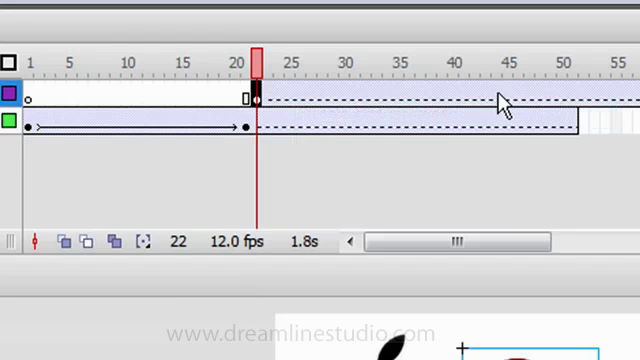
Select the microsoft layer's frames from frame 22 for the Windows logo fade-in.
left_click(508, 60)
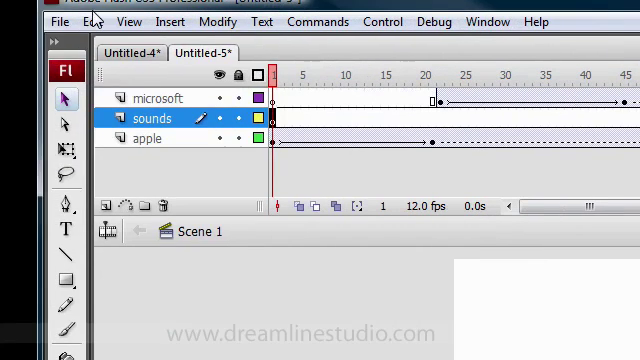
Open the Import dialog from the File menu.
left_click(170, 21)
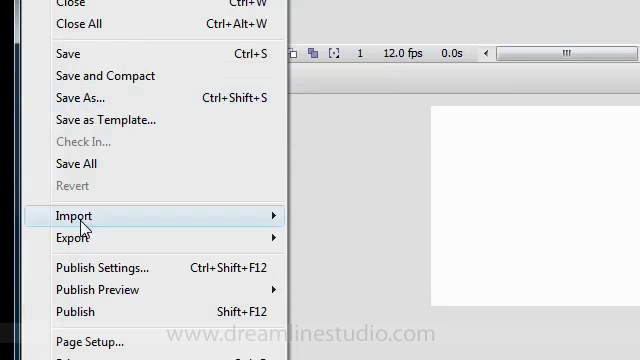
left_click(71, 216)
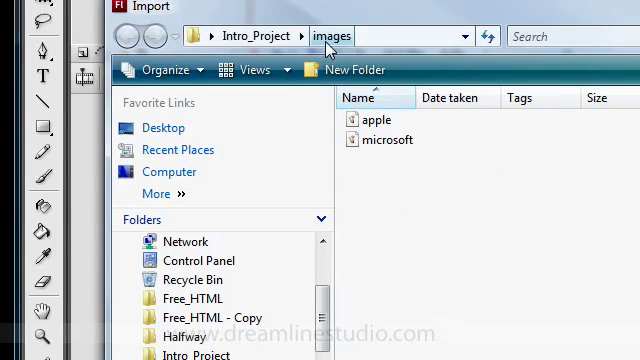
Import icon_sound from the Intro_Project sounds folder.
left_click(126, 36)
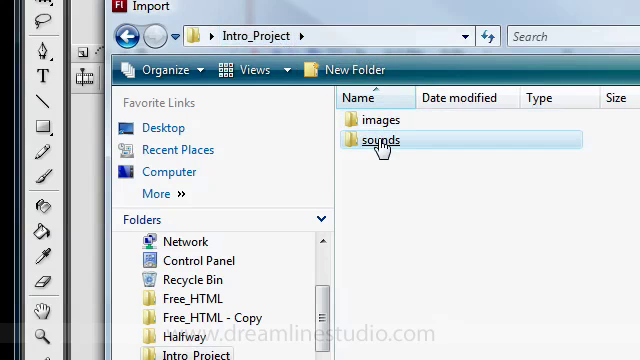
double_click(380, 140)
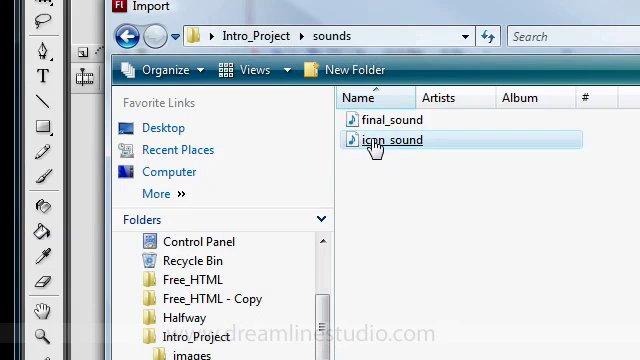
double_click(393, 140)
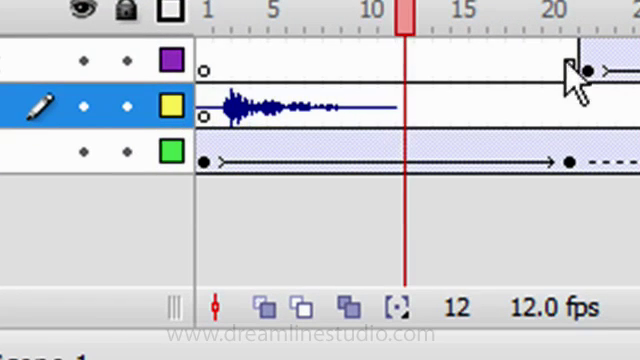
Put icon_sound on frame 1 of the sounds layer.
left_click(595, 20)
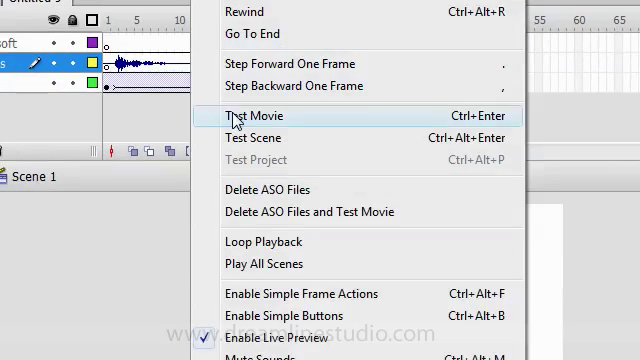
Test-play the intro, then select the second sound keyframe at frame 25.
left_click(256, 117)
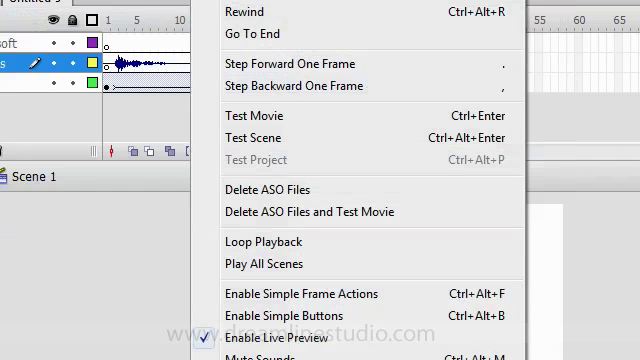
left_click(254, 115)
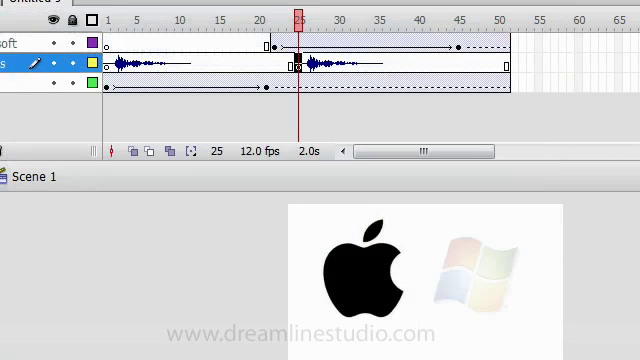
left_click(148, 8)
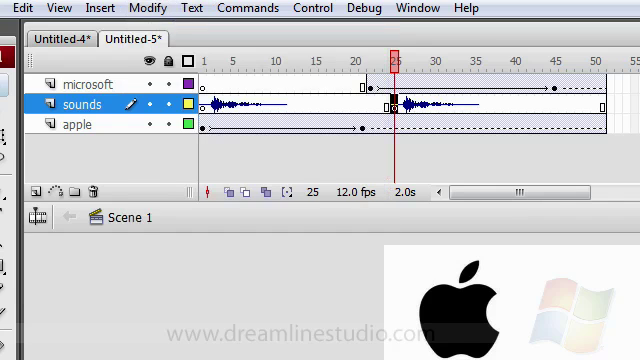
Set the document frame rate to 30 fps and test the movie.
left_click(147, 9)
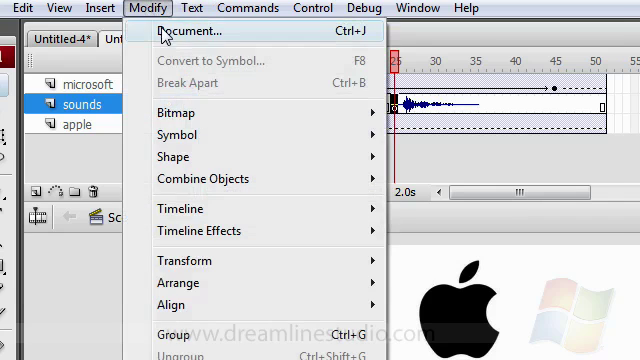
left_click(190, 31)
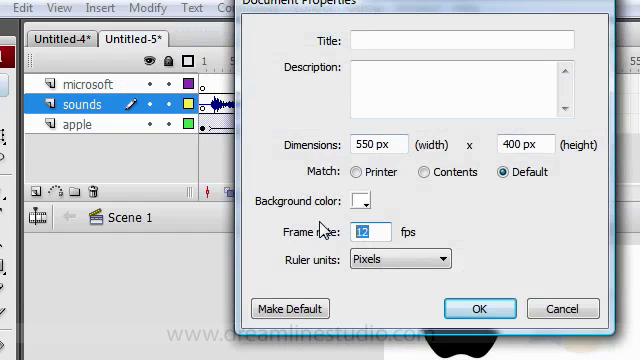
type("30")
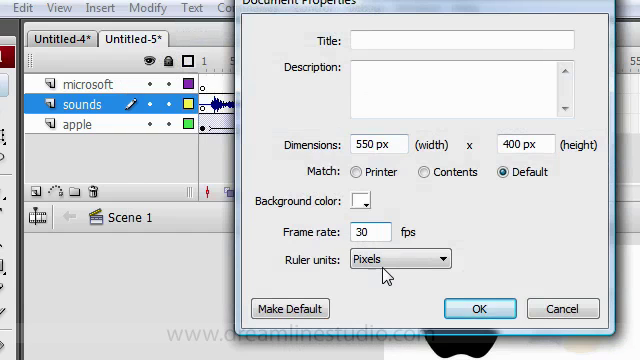
left_click(479, 308)
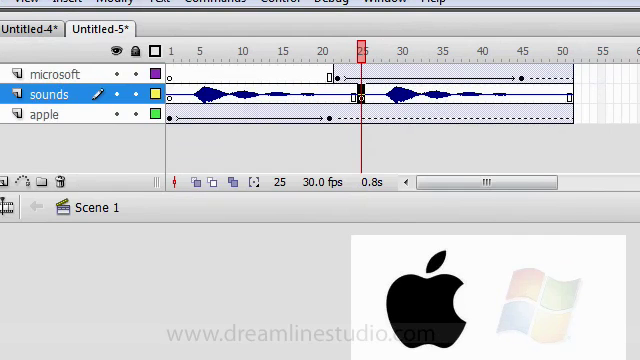
left_click(315, 147)
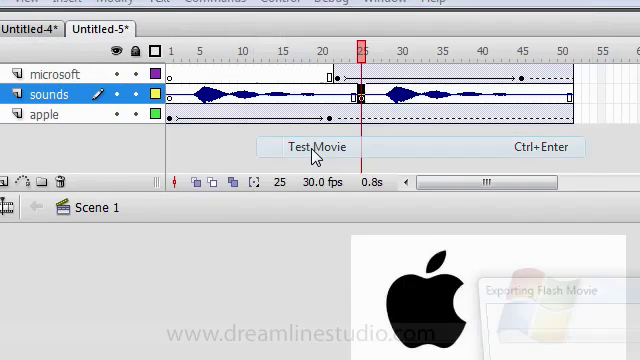
left_click(313, 147)
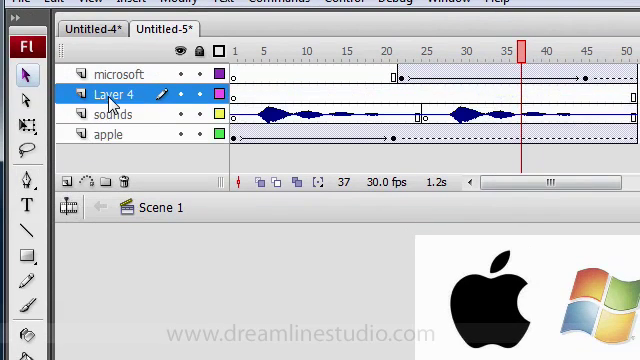
Rename the new layer 'enter' and type 'Enter Website' below the logos.
type("enter")
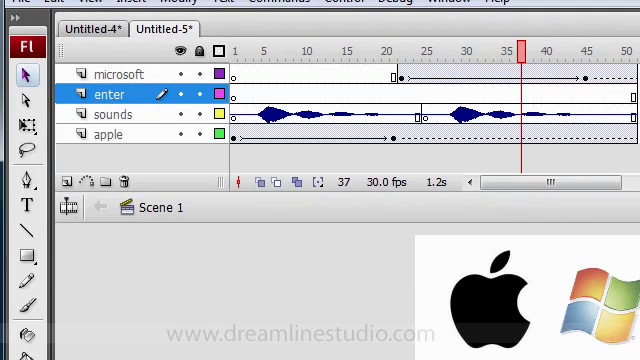
left_click(425, 49)
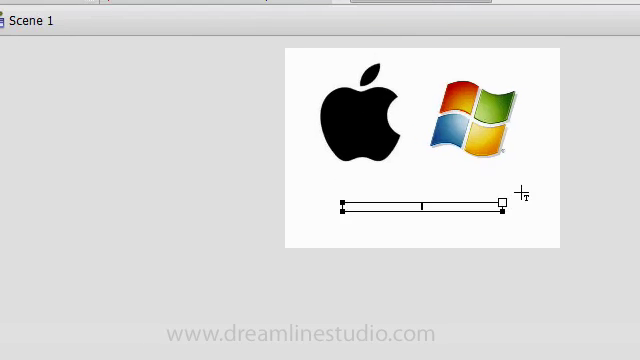
type("Enter")
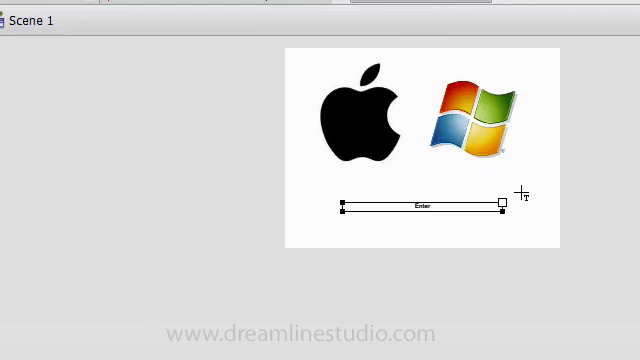
type("Website")
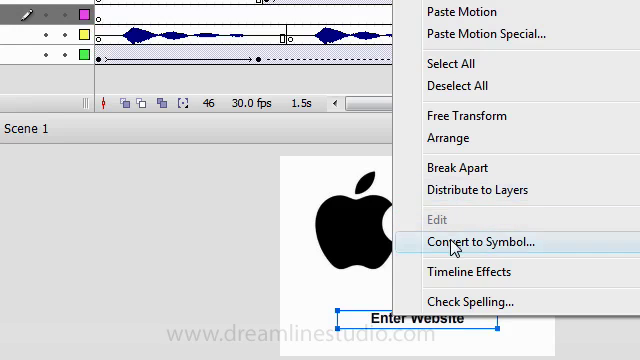
Convert the Enter Website text into a Button symbol.
left_click(487, 239)
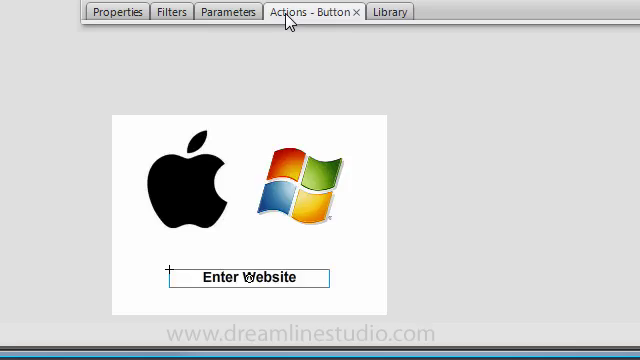
left_click(305, 16)
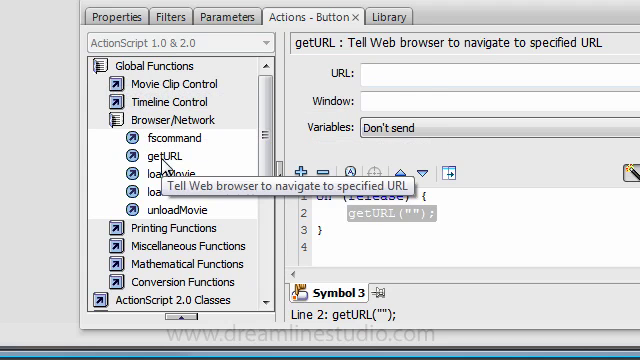
type("http://")
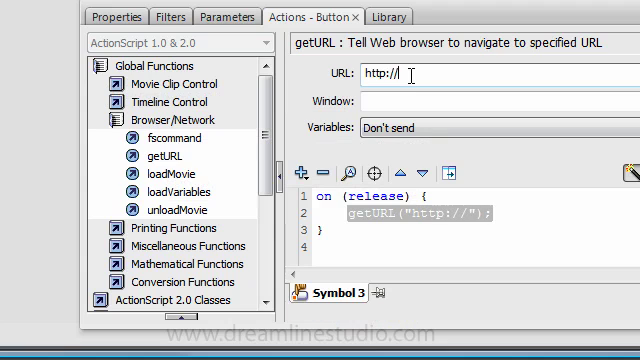
type("www.dre")
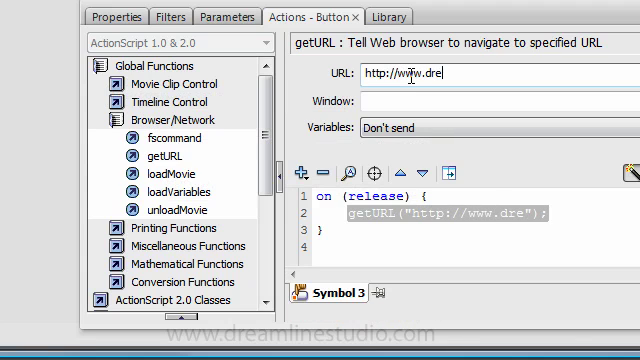
type("amlinestud")
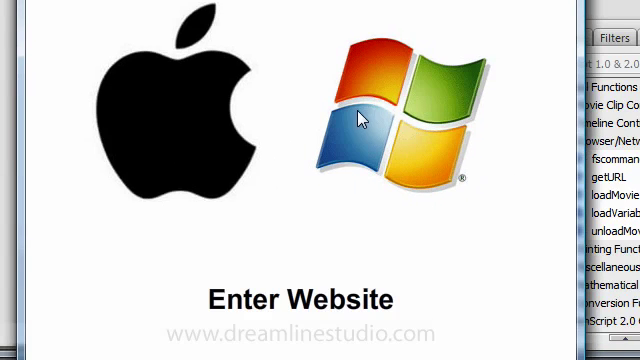
mouse_move(143, 131)
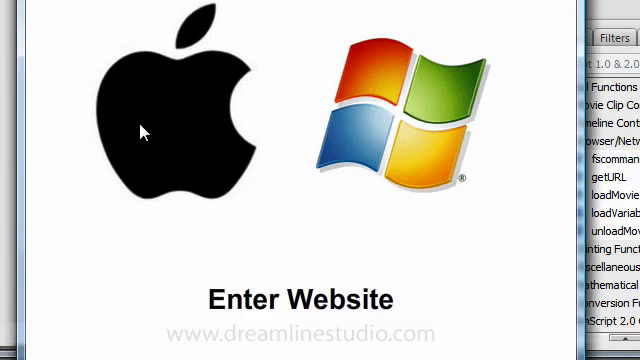